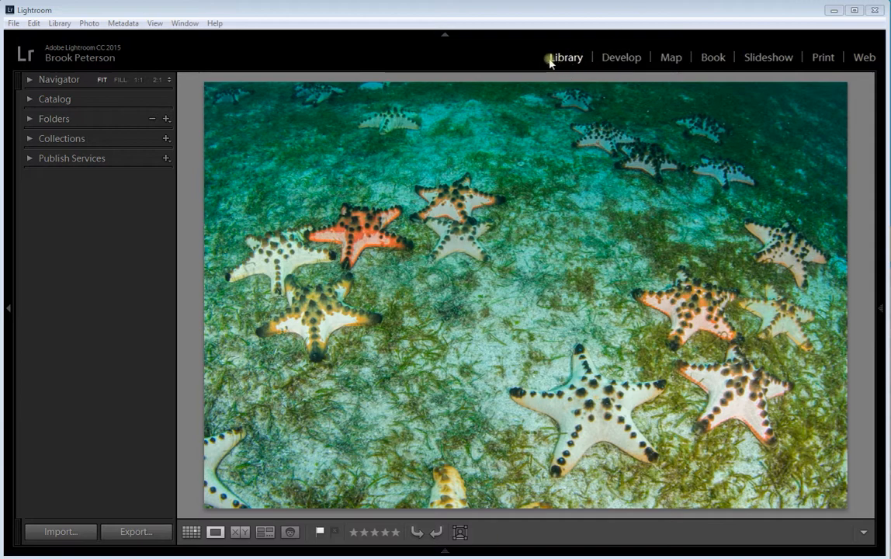
{"action": "mouse_move", "coordinate": [823, 56]}
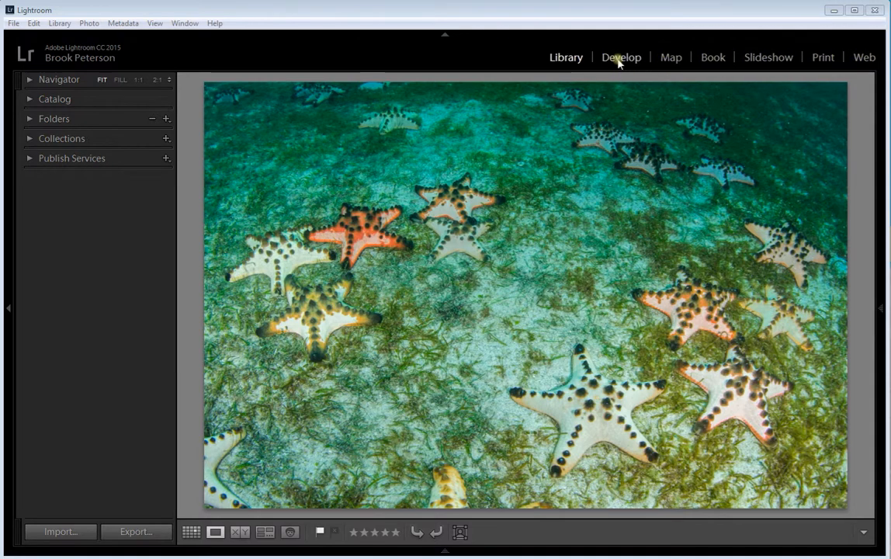
Switch the starfish photo into the Develop module for editing
{"action": "left_click", "coordinate": [621, 56]}
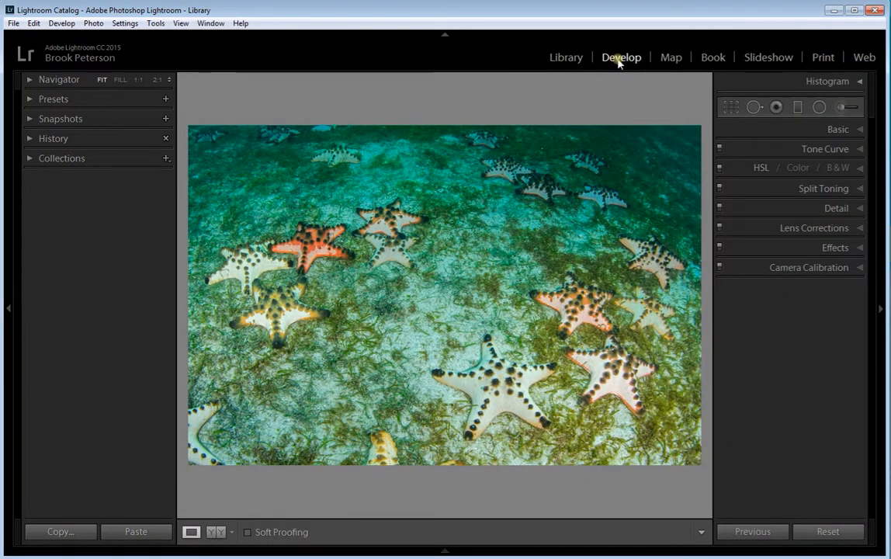
{"action": "mouse_move", "coordinate": [791, 70]}
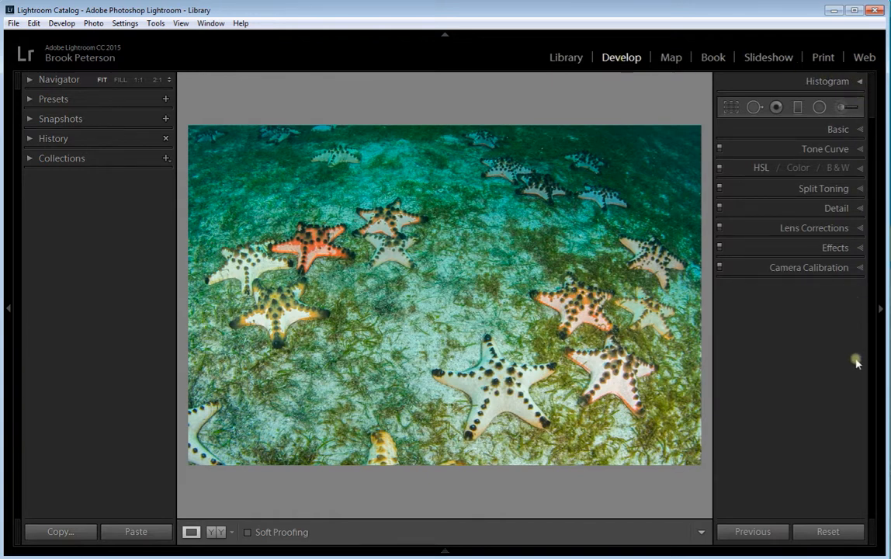
{"action": "mouse_move", "coordinate": [862, 130]}
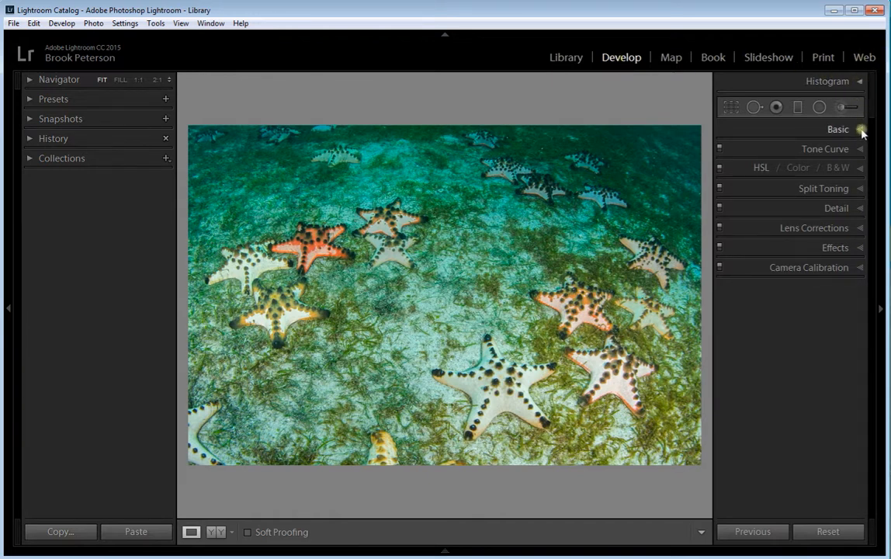
Expand the Basic panel and set White Balance to As Shot
{"action": "left_click", "coordinate": [860, 129]}
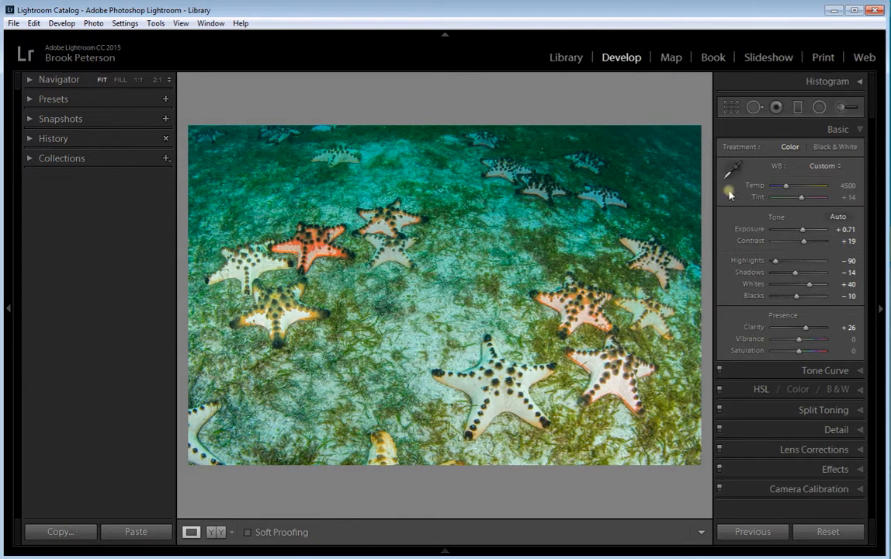
{"action": "mouse_move", "coordinate": [730, 171]}
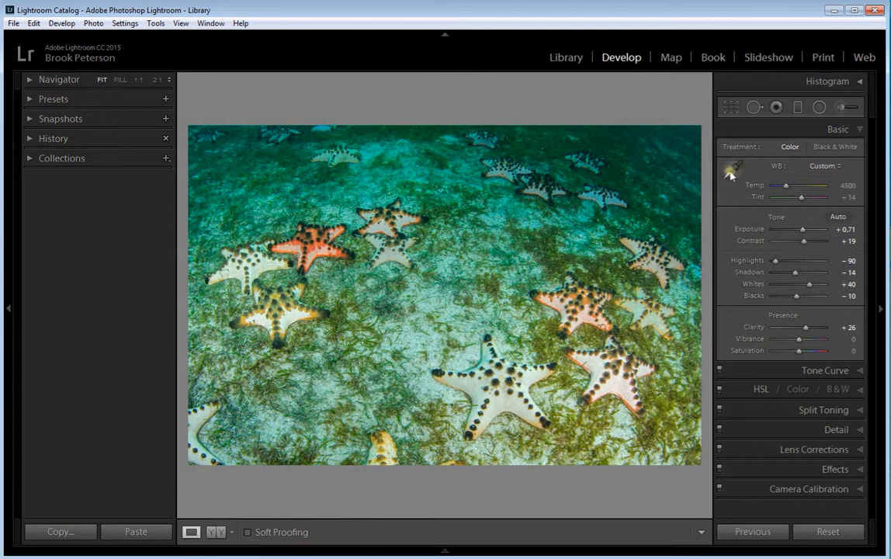
{"action": "mouse_move", "coordinate": [777, 169]}
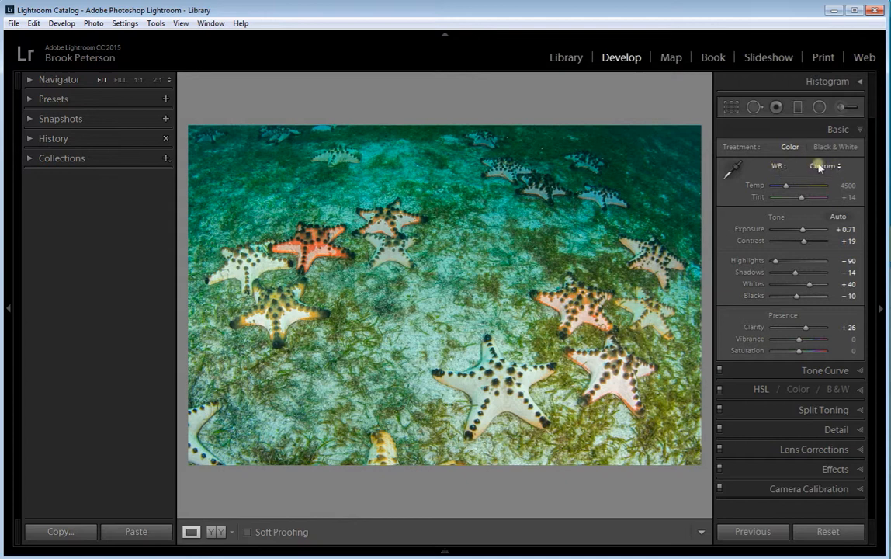
{"action": "left_click", "coordinate": [823, 165]}
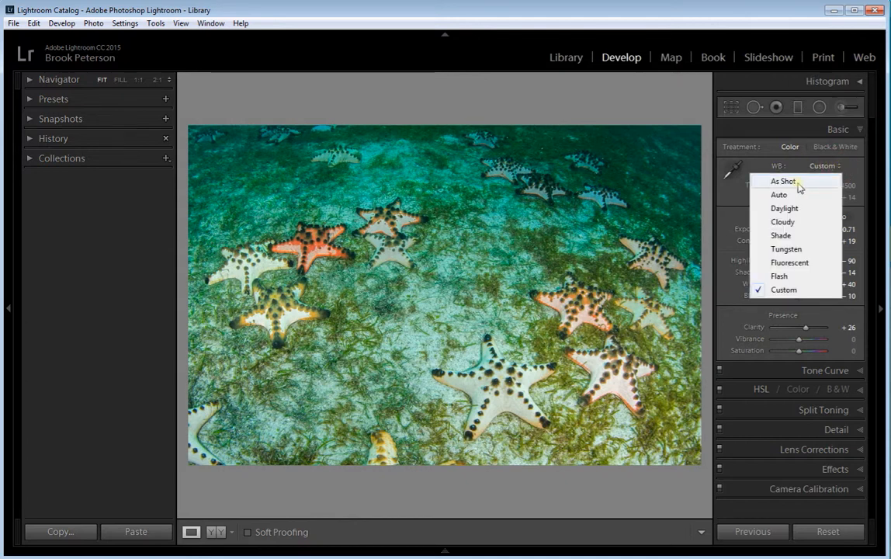
{"action": "left_click", "coordinate": [783, 180]}
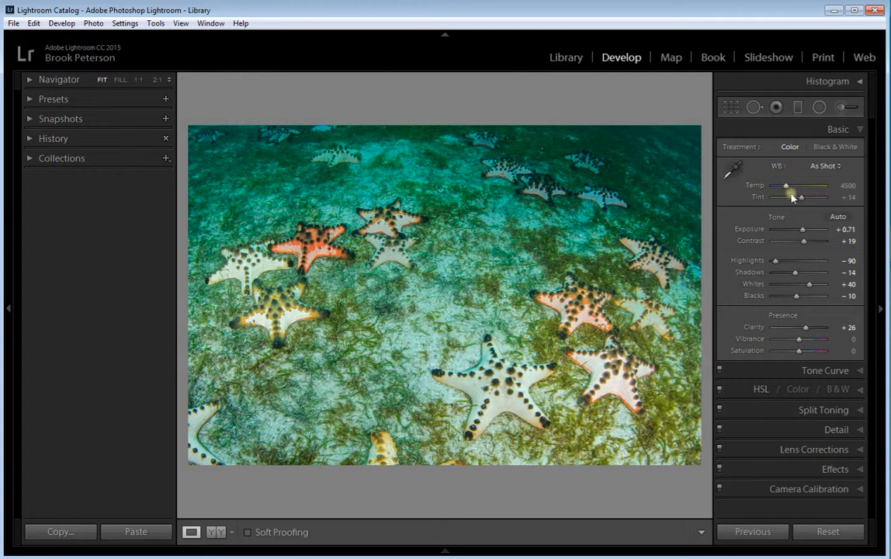
{"action": "mouse_move", "coordinate": [782, 196]}
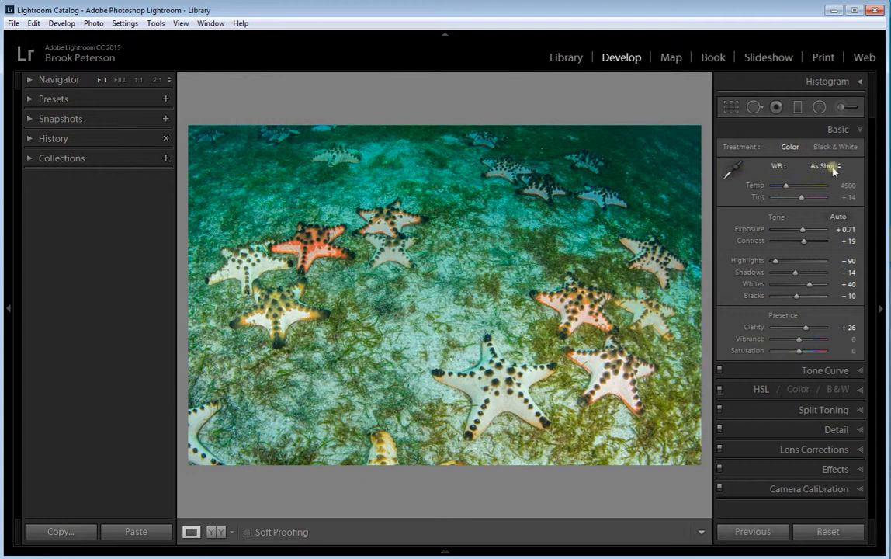
{"action": "left_click", "coordinate": [826, 164]}
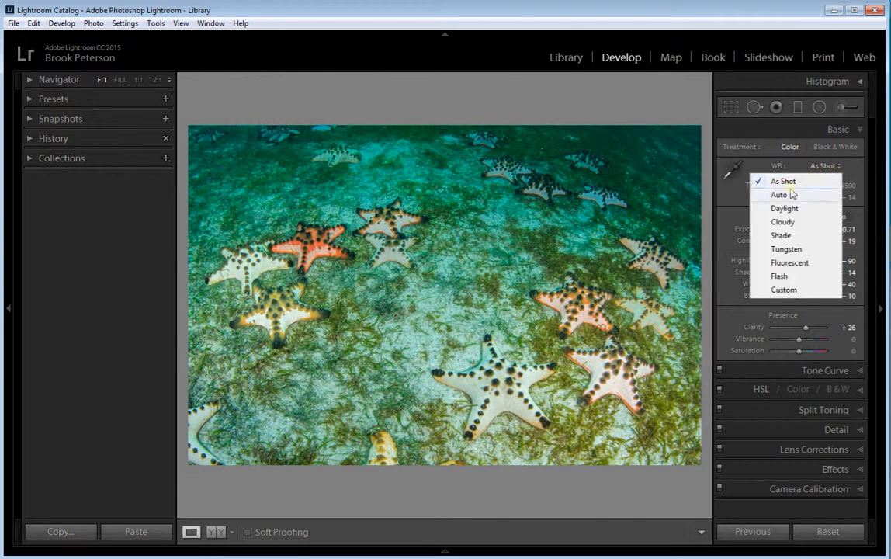
{"action": "mouse_move", "coordinate": [780, 180]}
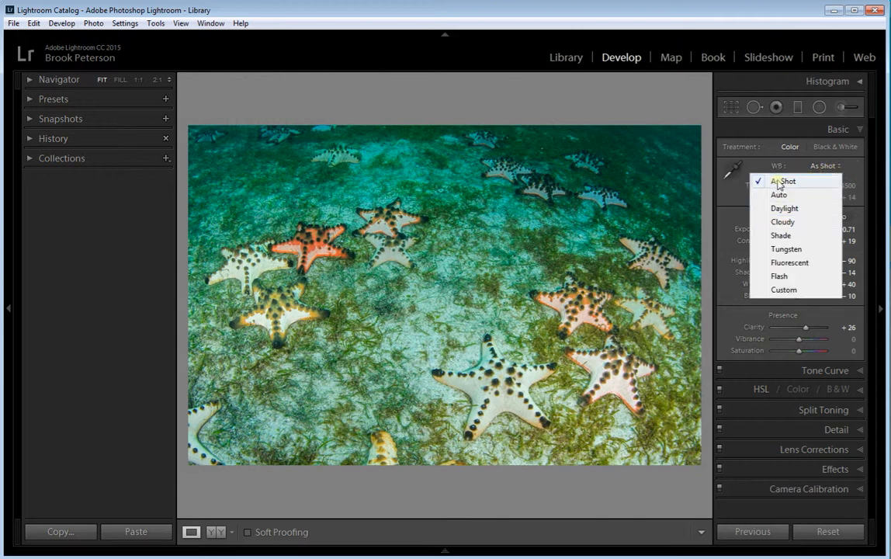
{"action": "mouse_move", "coordinate": [780, 195]}
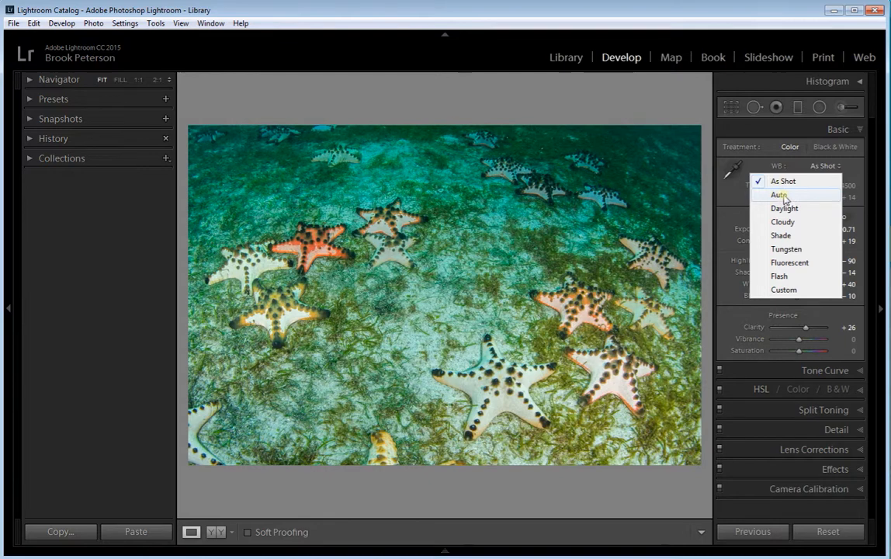
{"action": "left_click", "coordinate": [780, 195]}
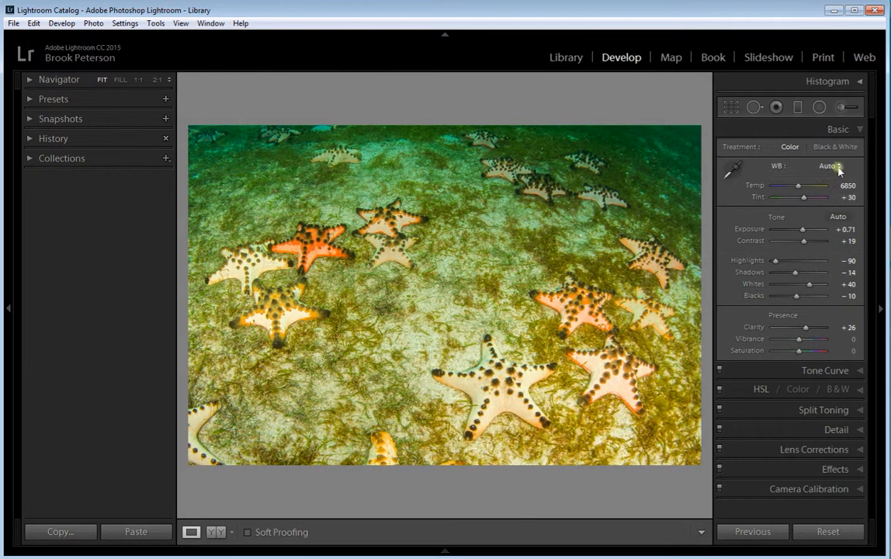
{"action": "left_click", "coordinate": [829, 165]}
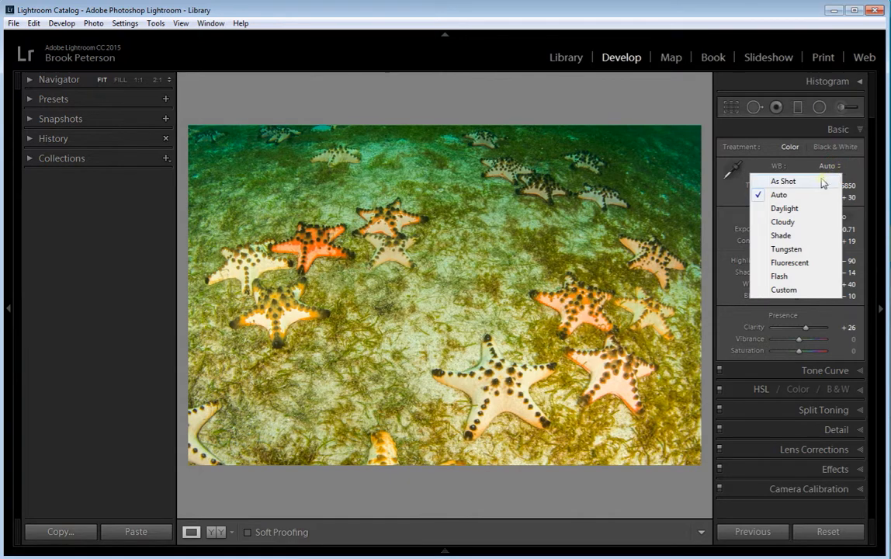
{"action": "mouse_move", "coordinate": [785, 208]}
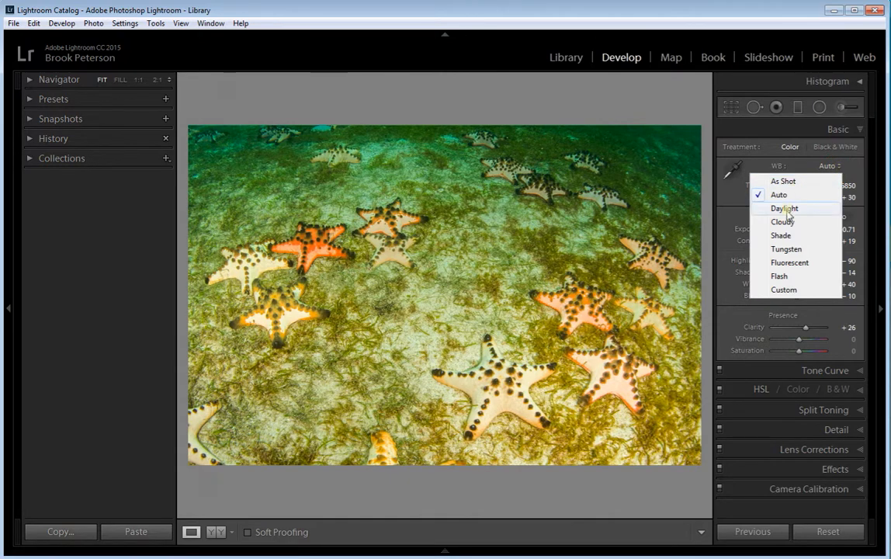
{"action": "mouse_move", "coordinate": [789, 263]}
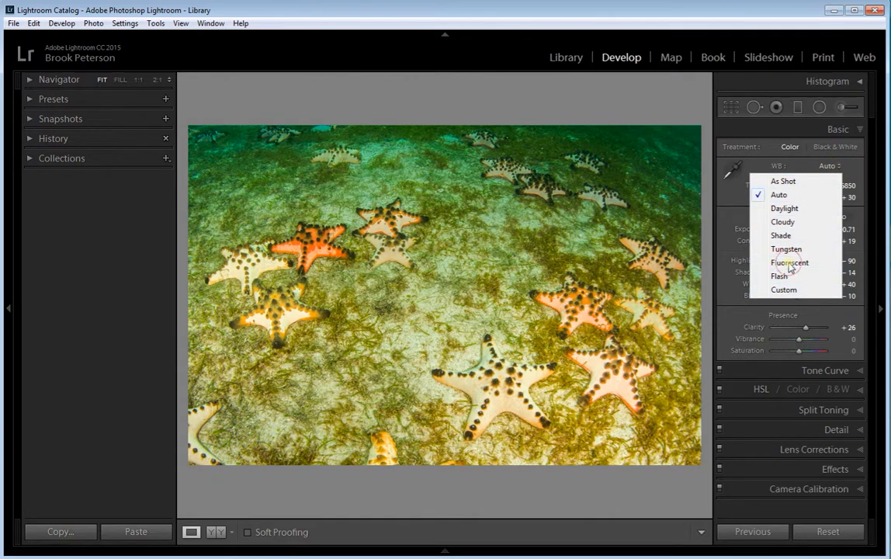
{"action": "left_click", "coordinate": [789, 261]}
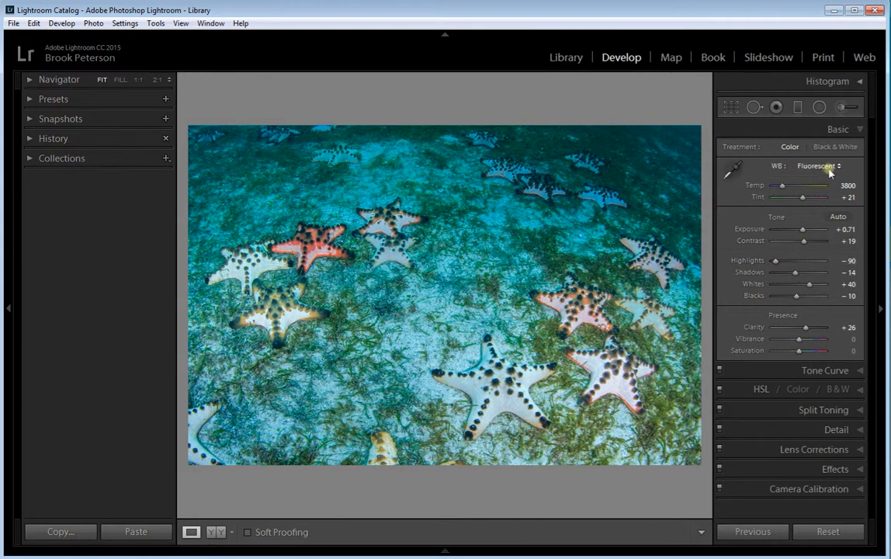
{"action": "left_click", "coordinate": [817, 164]}
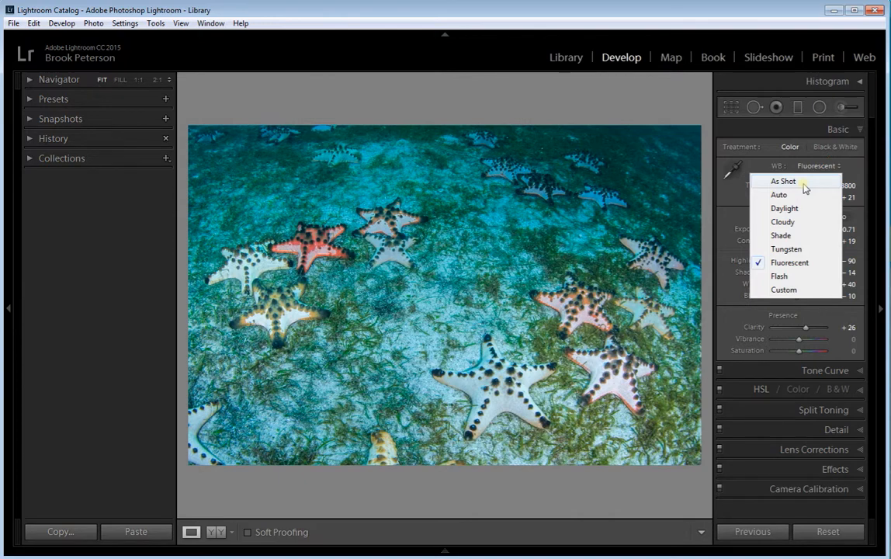
{"action": "left_click", "coordinate": [782, 180]}
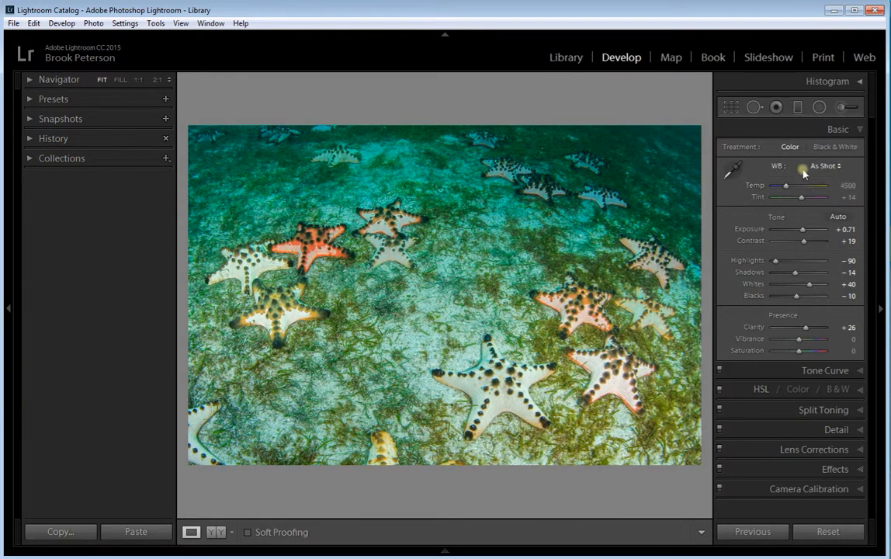
{"action": "mouse_move", "coordinate": [783, 173]}
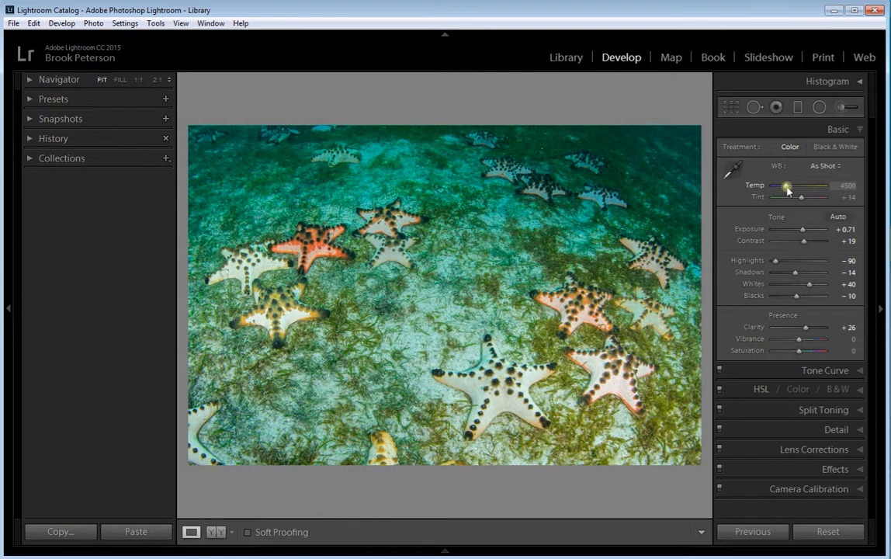
{"action": "left_click_drag", "start_coordinate": [785, 189], "coordinate": [799, 190]}
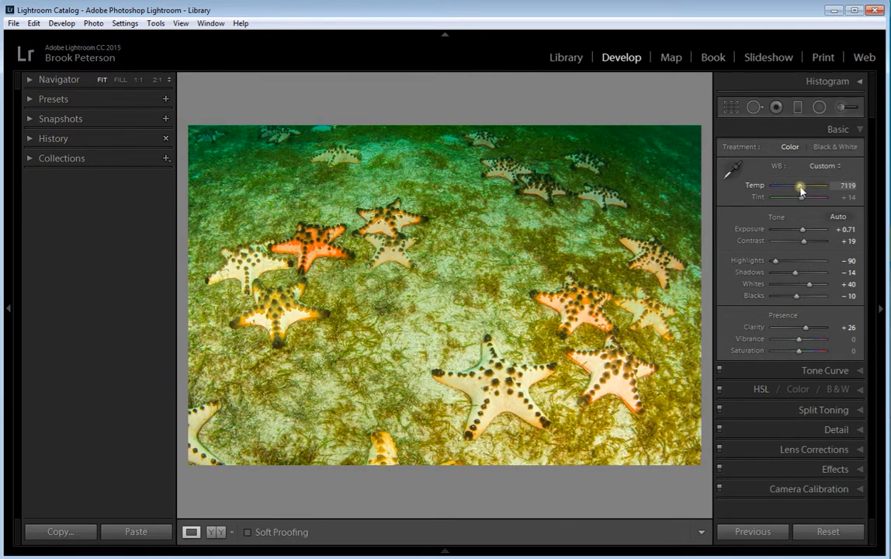
{"action": "left_click_drag", "start_coordinate": [799, 190], "coordinate": [783, 190]}
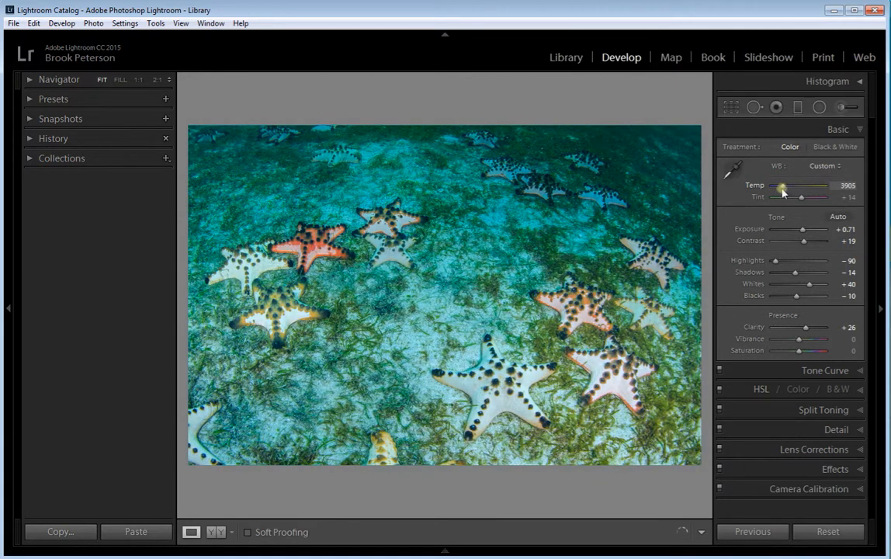
{"action": "left_click_drag", "start_coordinate": [782, 192], "coordinate": [799, 193]}
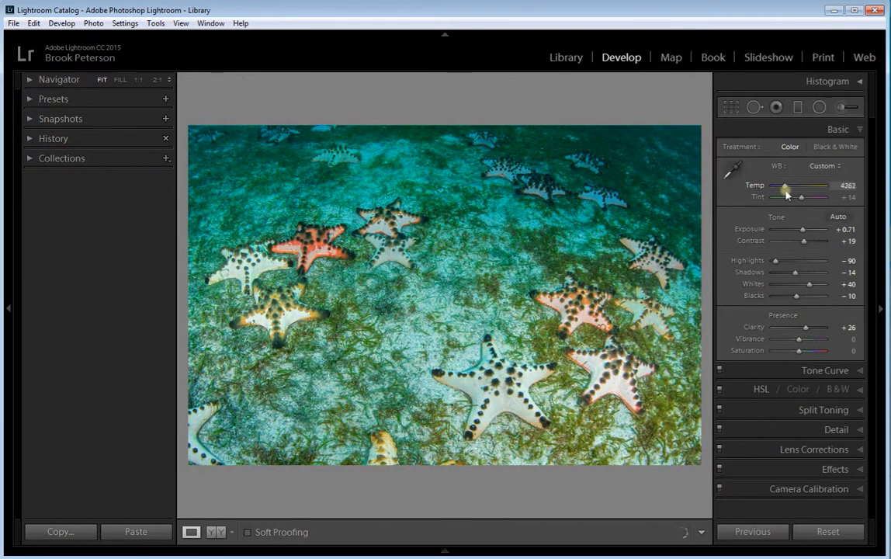
{"action": "left_click_drag", "start_coordinate": [786, 192], "coordinate": [804, 192]}
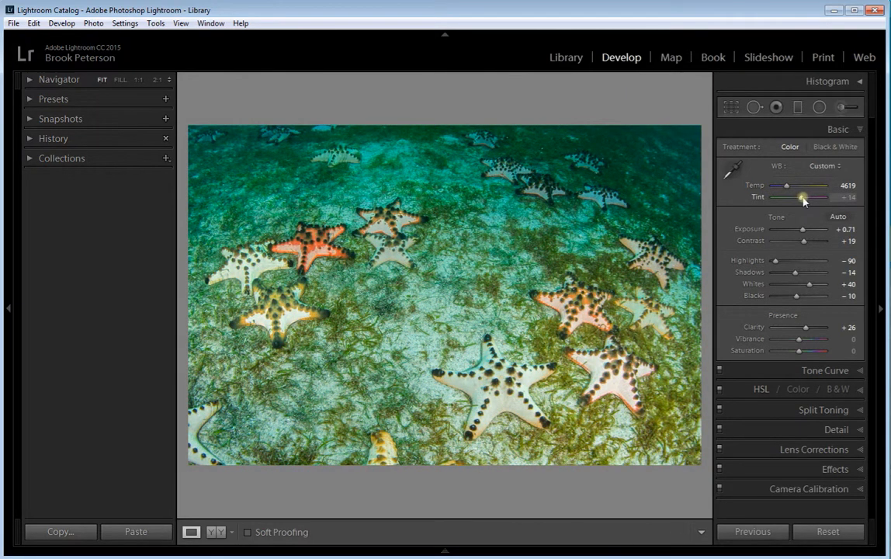
{"action": "left_click_drag", "start_coordinate": [804, 198], "coordinate": [815, 197]}
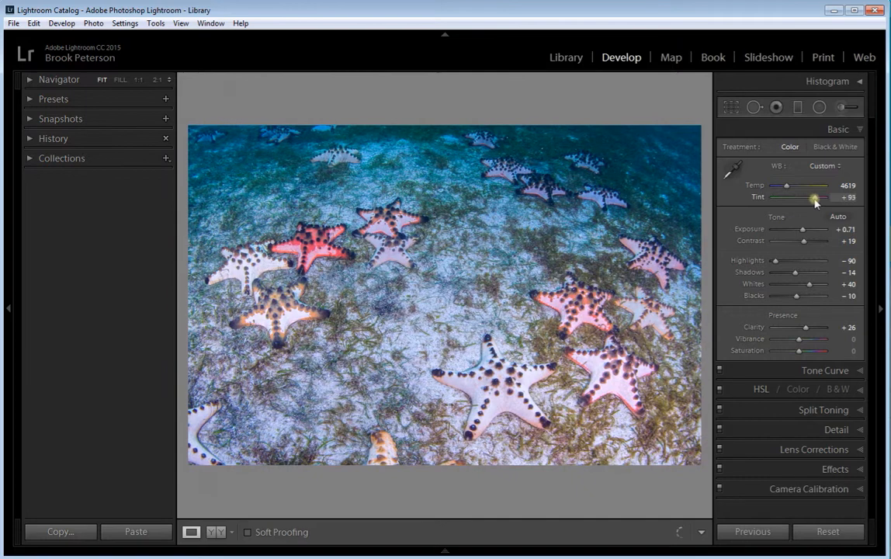
{"action": "left_click_drag", "start_coordinate": [816, 195], "coordinate": [807, 196]}
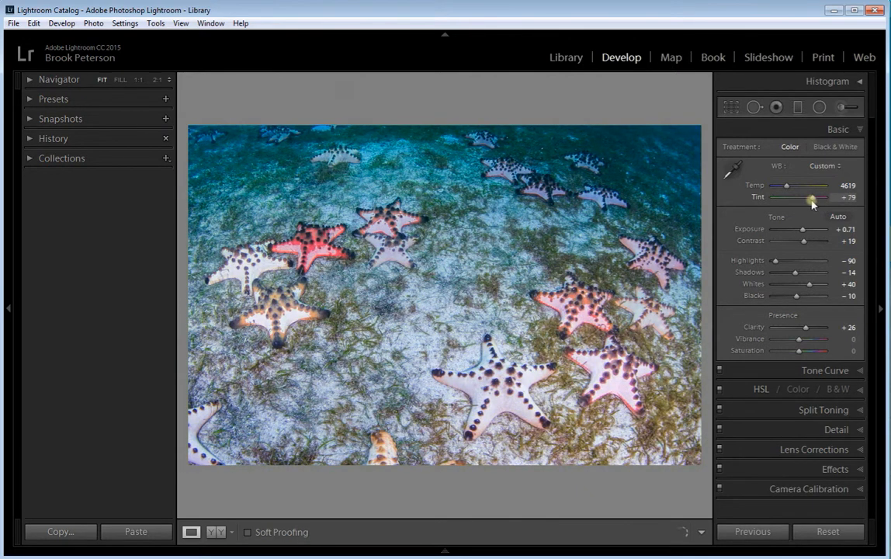
{"action": "left_click_drag", "start_coordinate": [810, 197], "coordinate": [782, 197]}
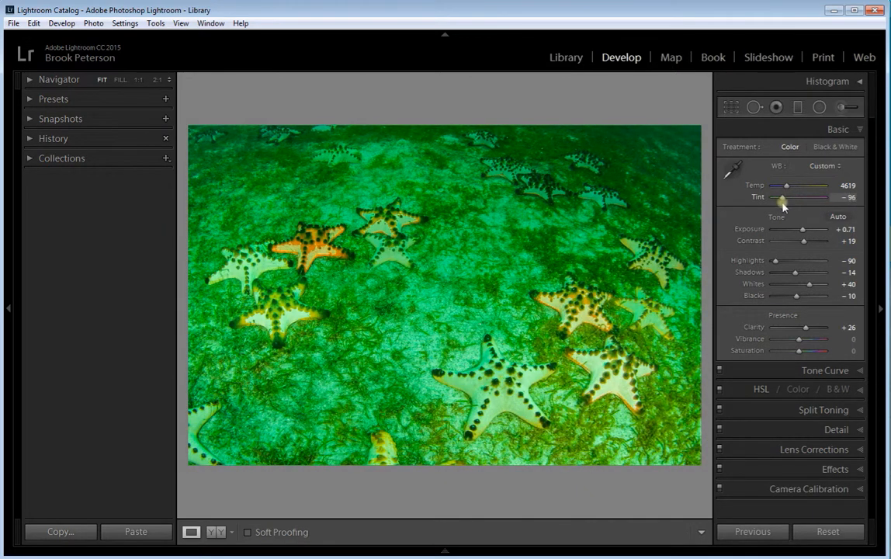
{"action": "left_click_drag", "start_coordinate": [784, 195], "coordinate": [804, 196]}
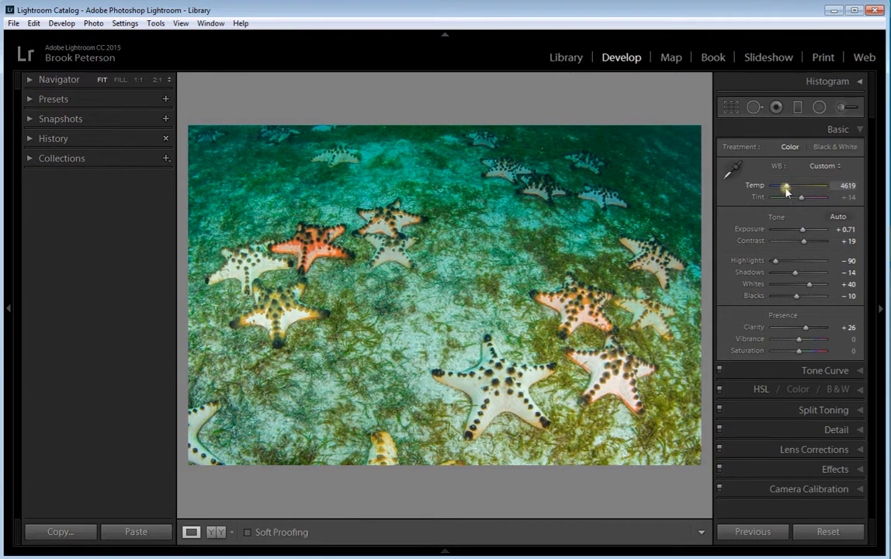
{"action": "left_click_drag", "start_coordinate": [788, 189], "coordinate": [786, 189]}
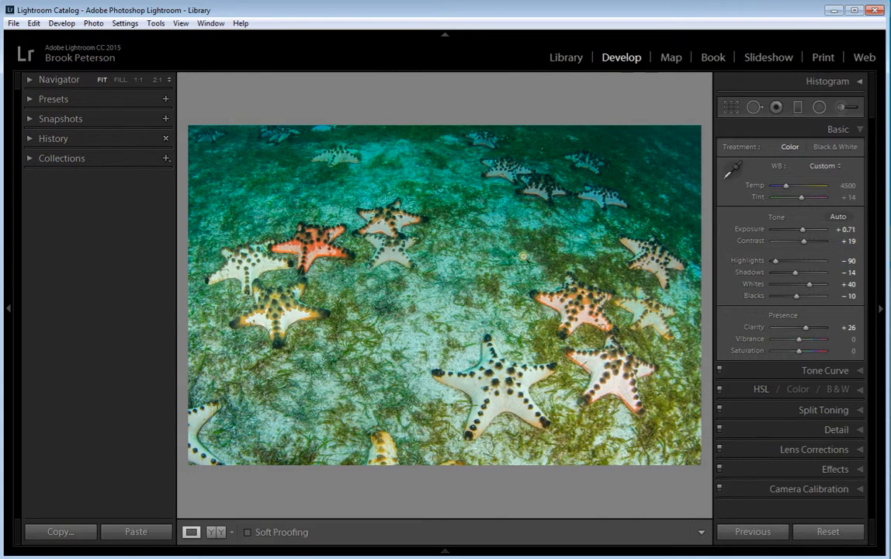
{"action": "mouse_move", "coordinate": [656, 175]}
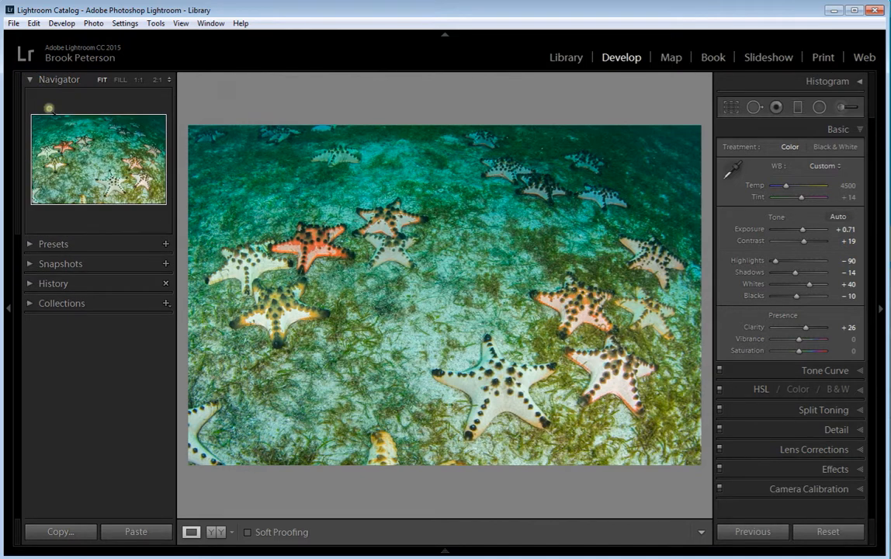
{"action": "mouse_move", "coordinate": [59, 181]}
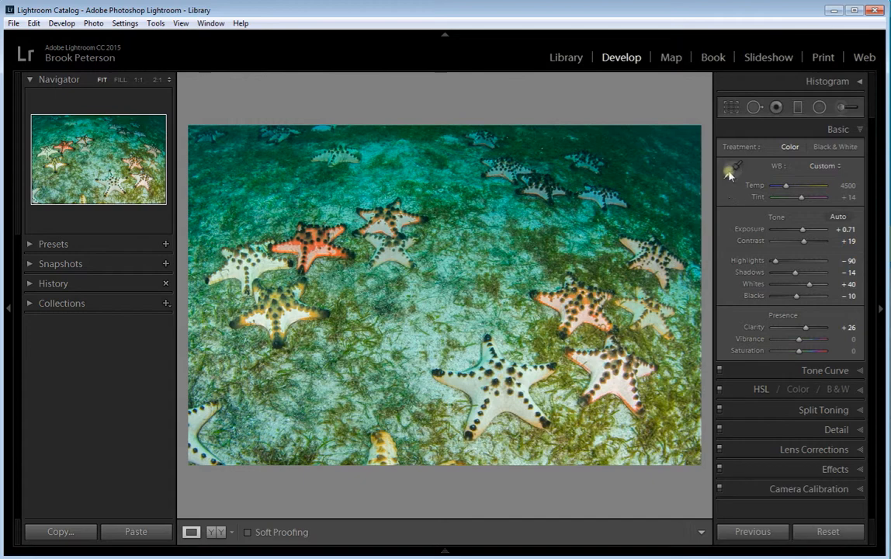
Pick up the White Balance Selector eyedropper from the Basic panel
{"action": "left_click", "coordinate": [730, 164]}
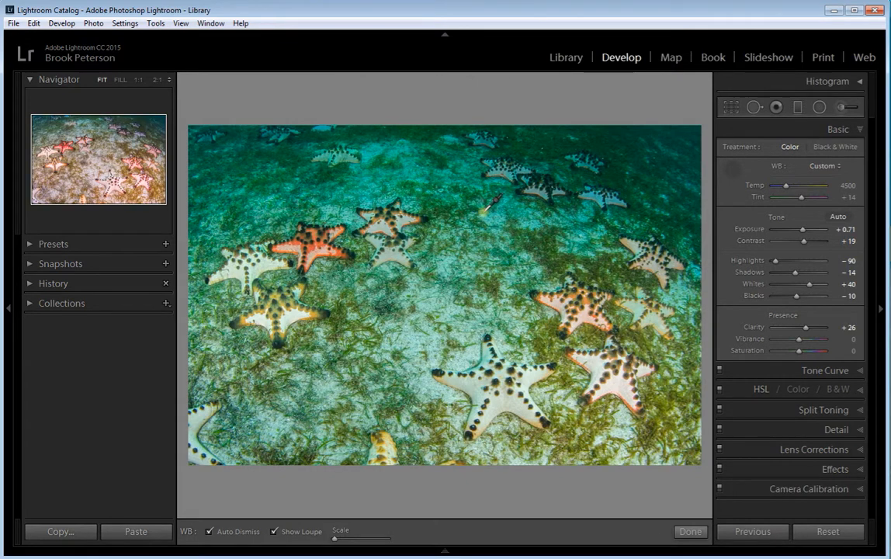
{"action": "mouse_move", "coordinate": [494, 205]}
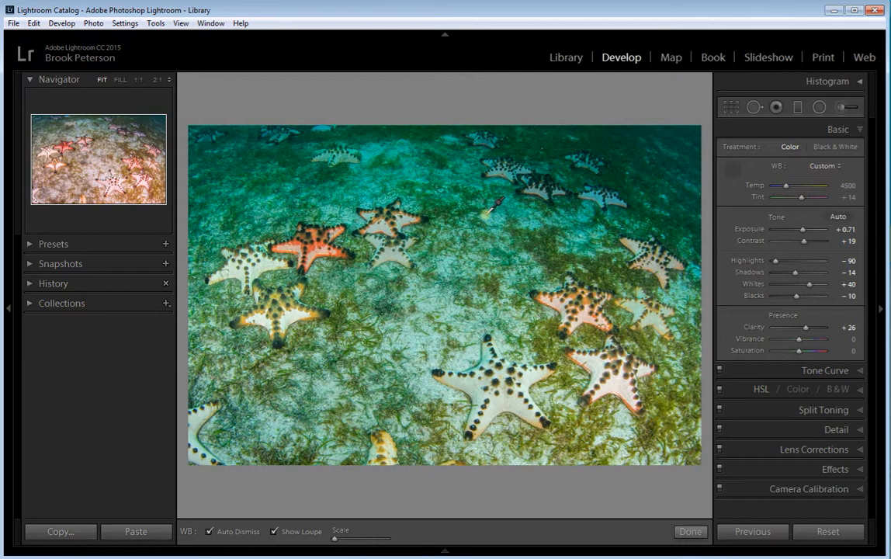
Sample a neutral spot to remove the green cast, then ease the Tint back to a moderate magenta
{"action": "left_click", "coordinate": [485, 214]}
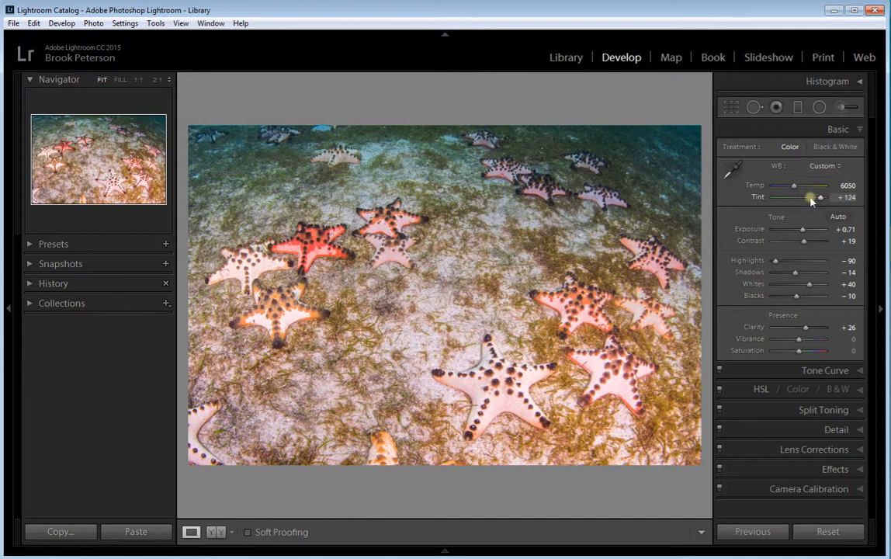
{"action": "mouse_move", "coordinate": [820, 200]}
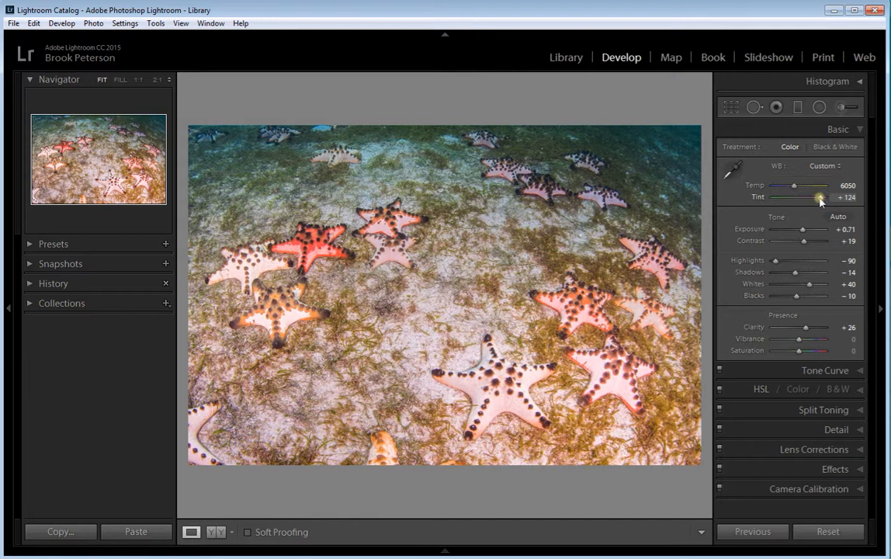
{"action": "left_click_drag", "start_coordinate": [819, 198], "coordinate": [804, 198]}
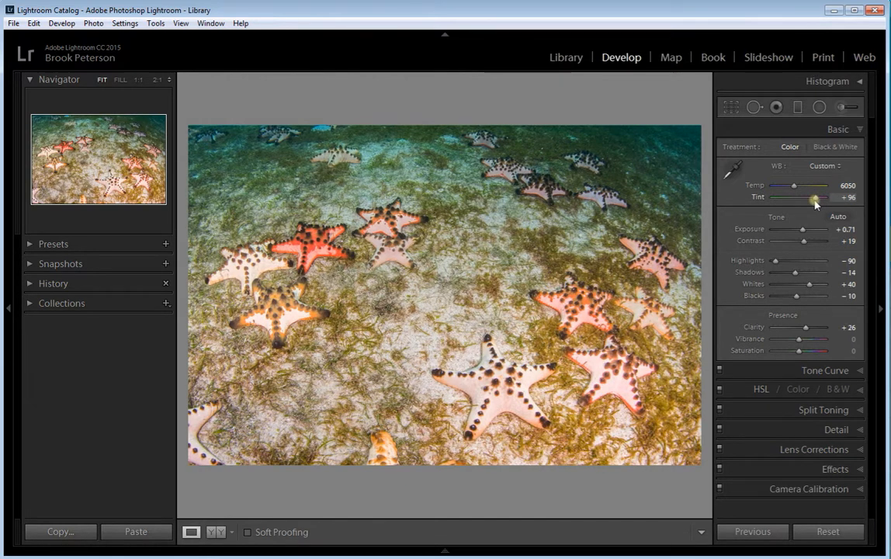
{"action": "left_click_drag", "start_coordinate": [815, 195], "coordinate": [808, 195]}
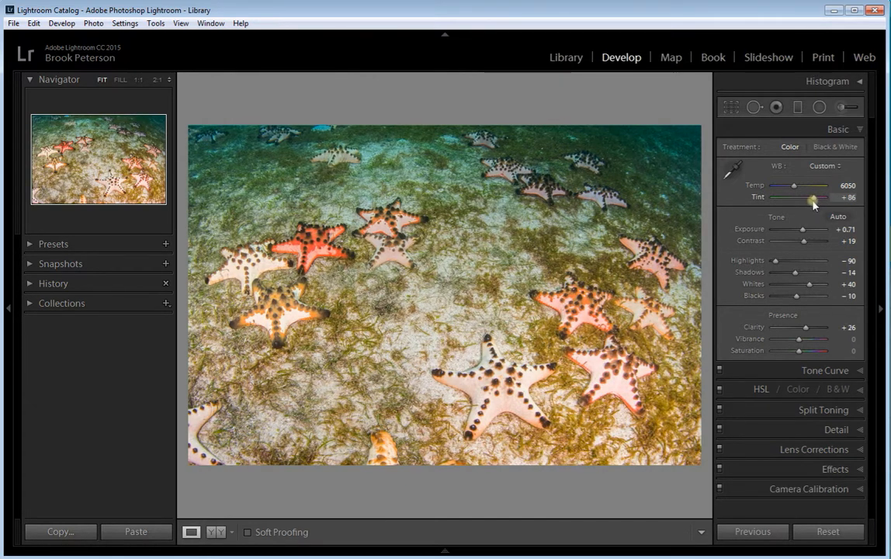
{"action": "left_click_drag", "start_coordinate": [807, 195], "coordinate": [820, 196]}
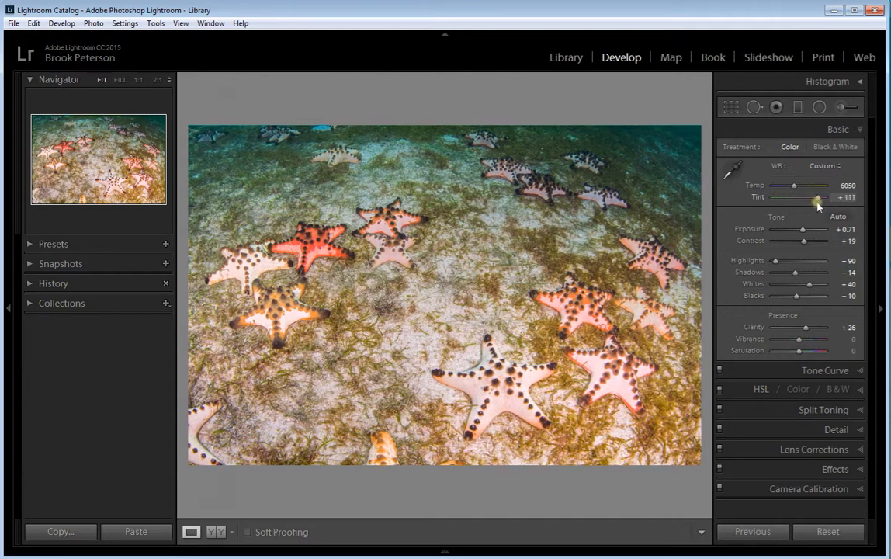
{"action": "left_click_drag", "start_coordinate": [816, 197], "coordinate": [805, 197]}
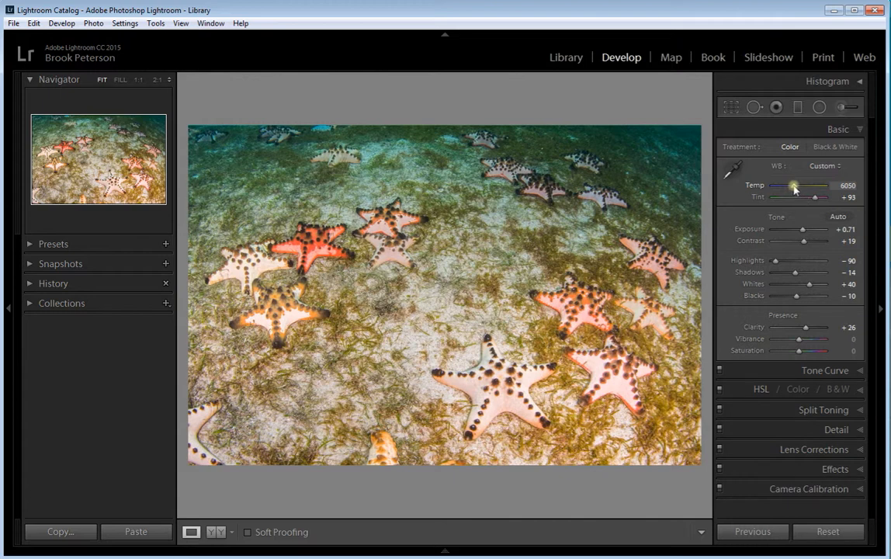
Nudge the Temp slightly cooler, then show Before/After side by side
{"action": "left_click_drag", "start_coordinate": [814, 185], "coordinate": [814, 184]}
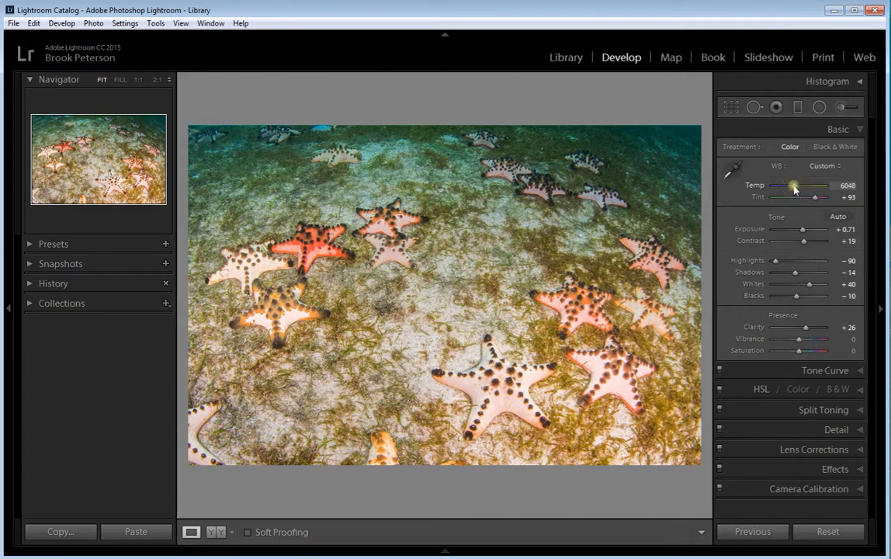
{"action": "left_click_drag", "start_coordinate": [795, 187], "coordinate": [790, 186]}
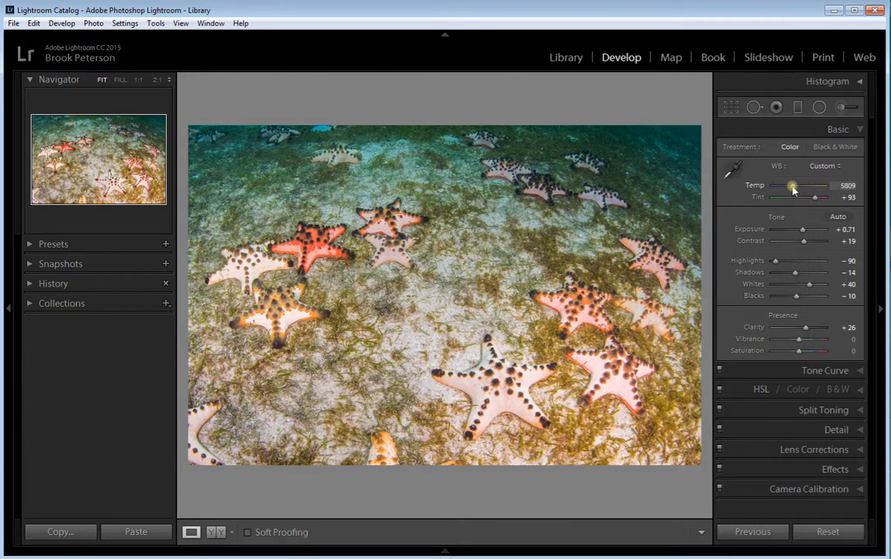
{"action": "left_click_drag", "start_coordinate": [794, 187], "coordinate": [789, 187]}
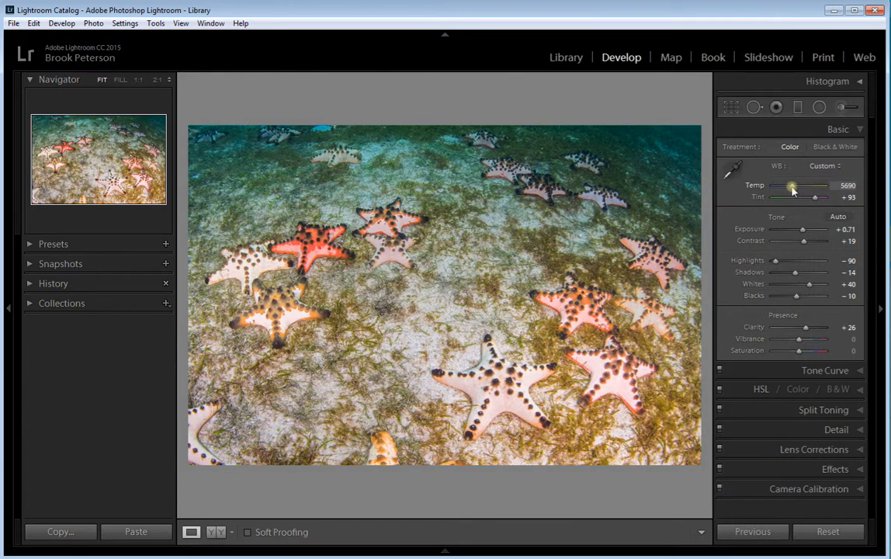
{"action": "left_click_drag", "start_coordinate": [795, 190], "coordinate": [790, 189]}
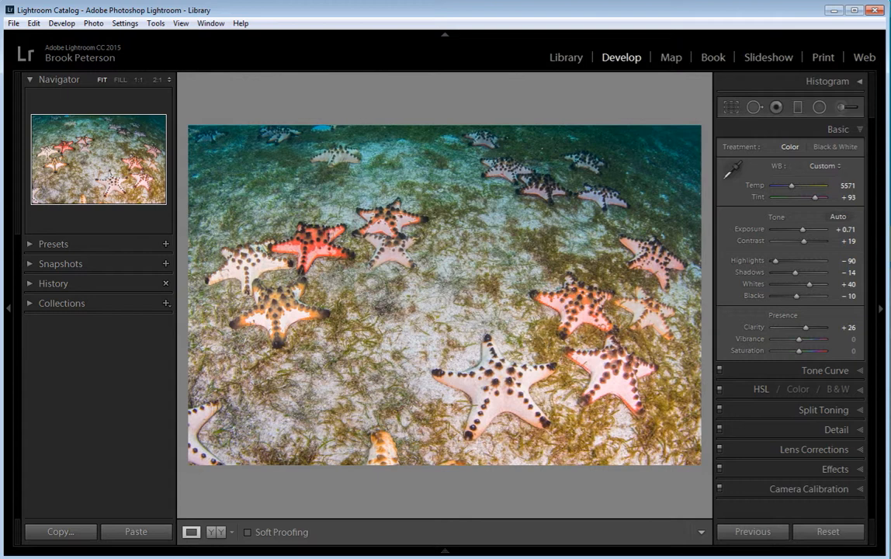
{"action": "mouse_move", "coordinate": [211, 545]}
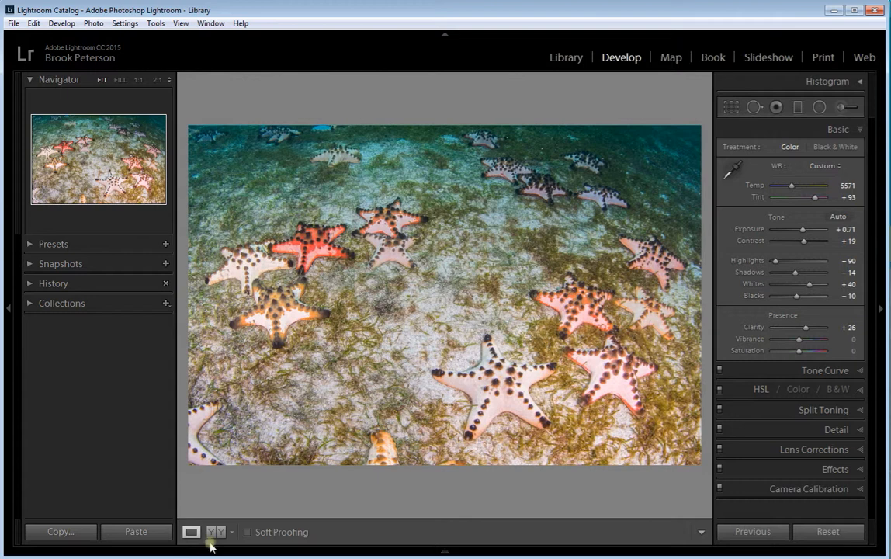
{"action": "left_click", "coordinate": [218, 531]}
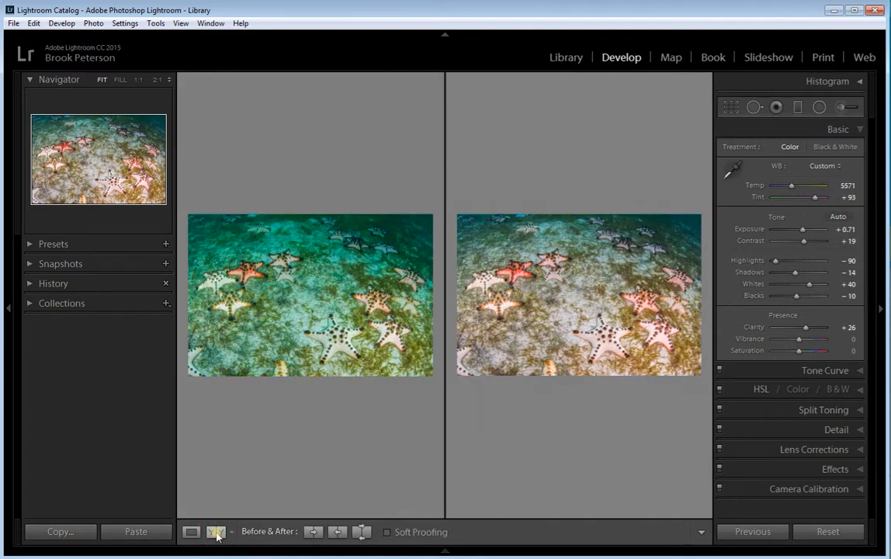